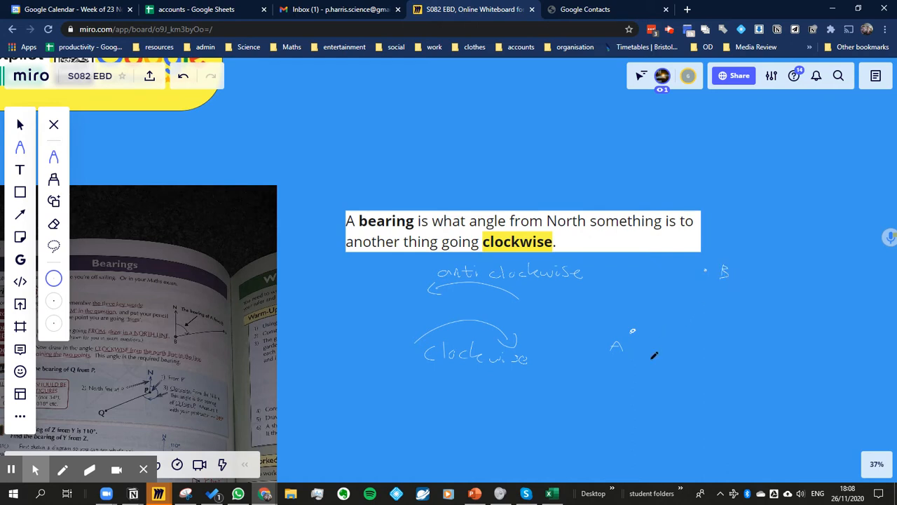
{"action": "mouse_move", "coordinate": [573, 377]}
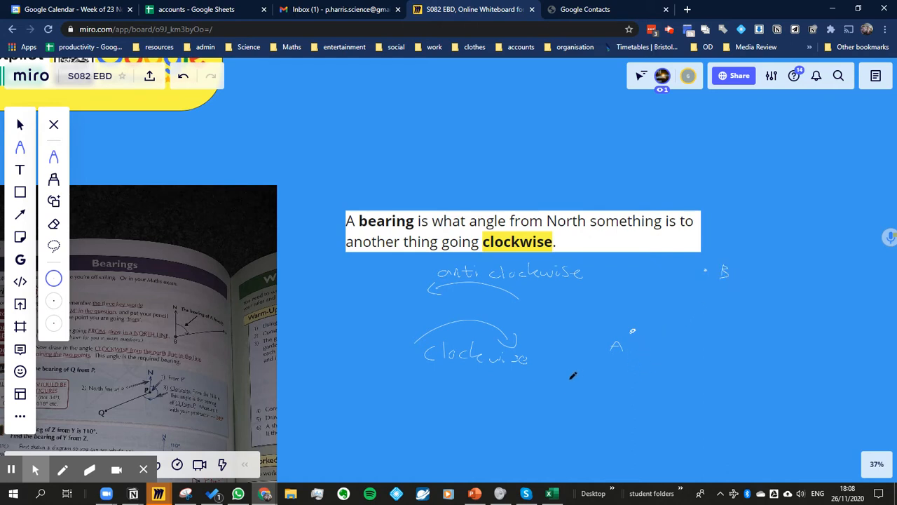
Handwrite the question 'What bearing is B from A' beneath the clockwise arrow.
{"action": "left_click_drag", "start_coordinate": [420, 396], "coordinate": [439, 404]}
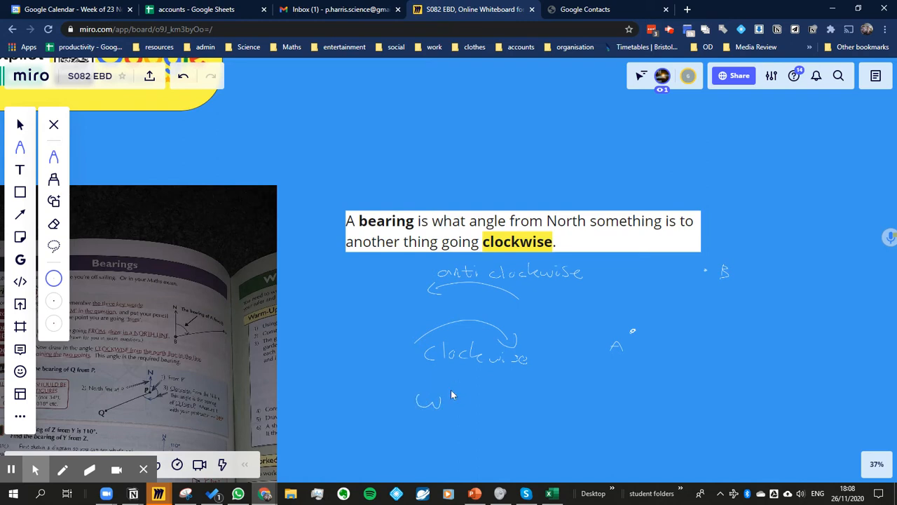
{"action": "left_click_drag", "start_coordinate": [418, 400], "coordinate": [498, 403]}
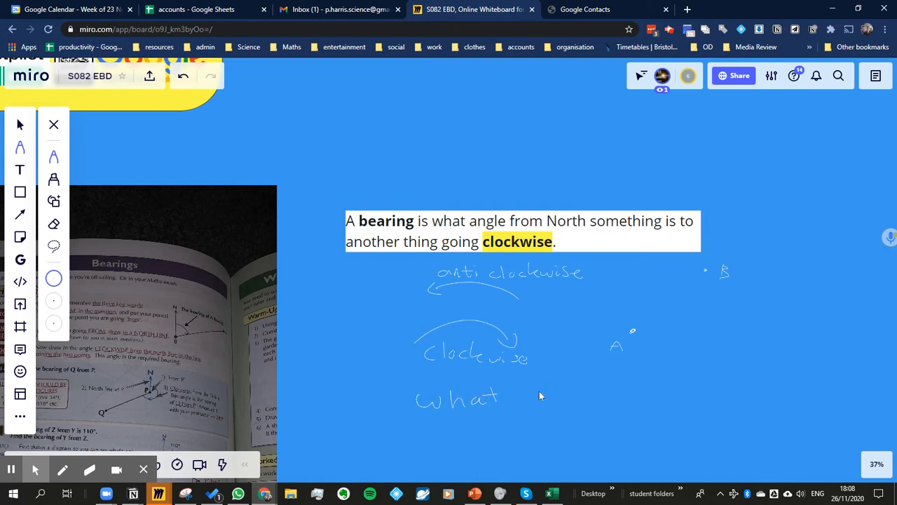
{"action": "left_click_drag", "start_coordinate": [536, 389], "coordinate": [599, 375]}
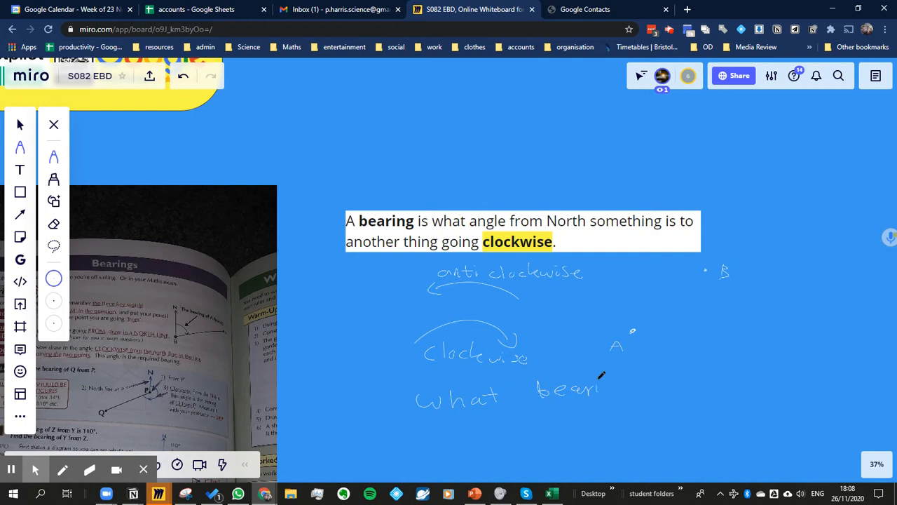
{"action": "left_click_drag", "start_coordinate": [596, 389], "coordinate": [645, 393]}
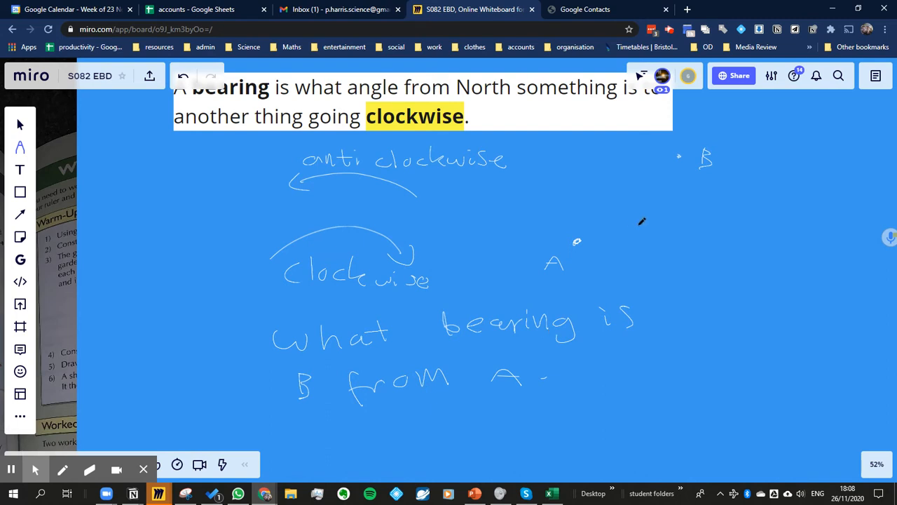
{"action": "mouse_move", "coordinate": [577, 237]}
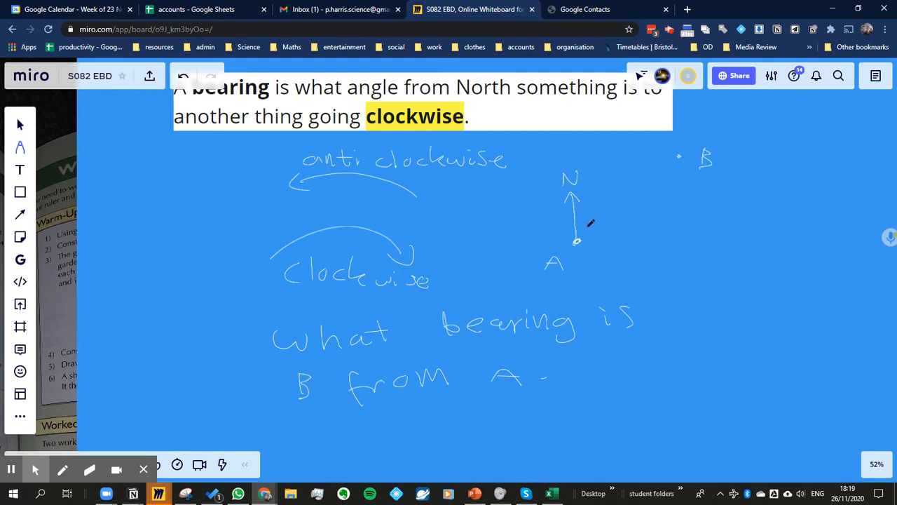
{"action": "mouse_move", "coordinate": [607, 223]}
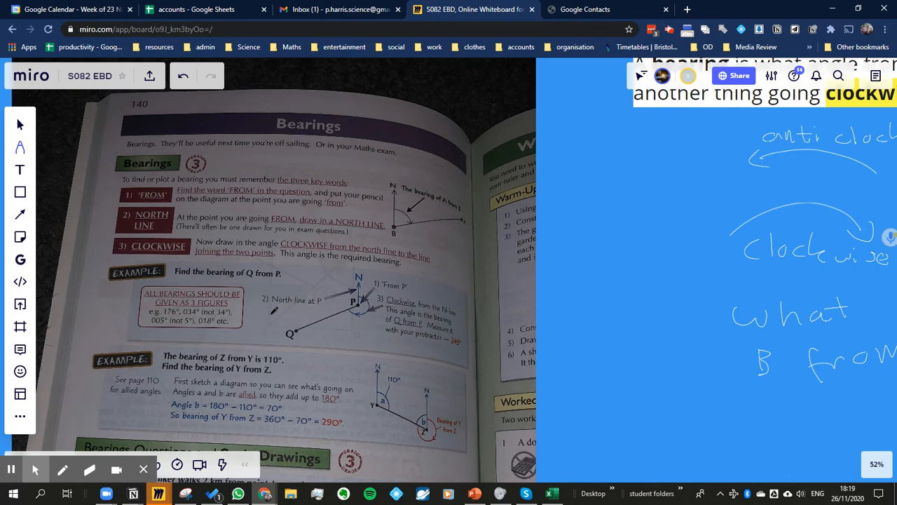
Write 34° and its three-figure bearing 034° beside the textbook page.
{"action": "left_click_drag", "start_coordinate": [575, 245], "coordinate": [564, 263]}
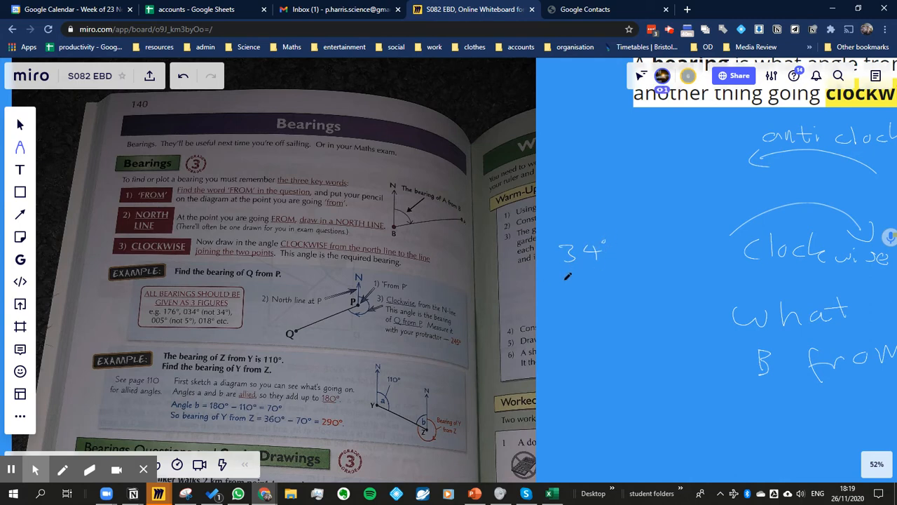
{"action": "left_click_drag", "start_coordinate": [557, 284], "coordinate": [610, 284]}
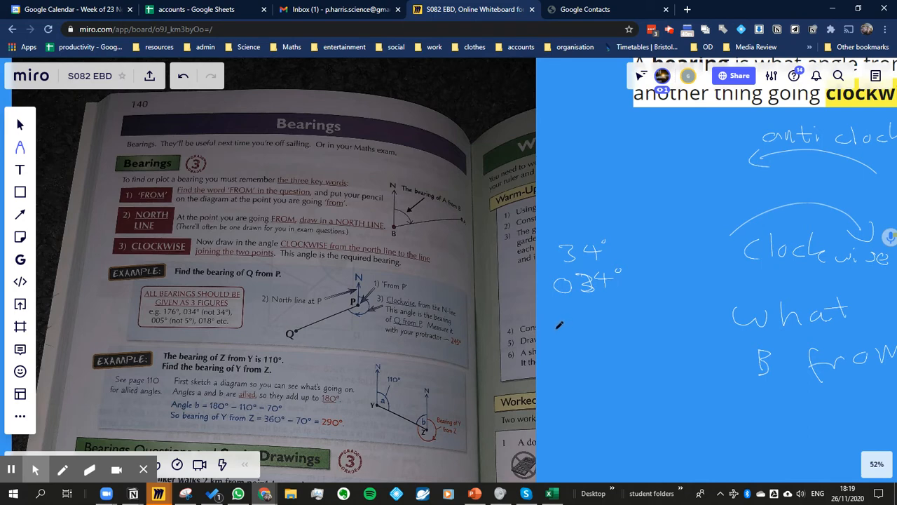
{"action": "mouse_move", "coordinate": [601, 256]}
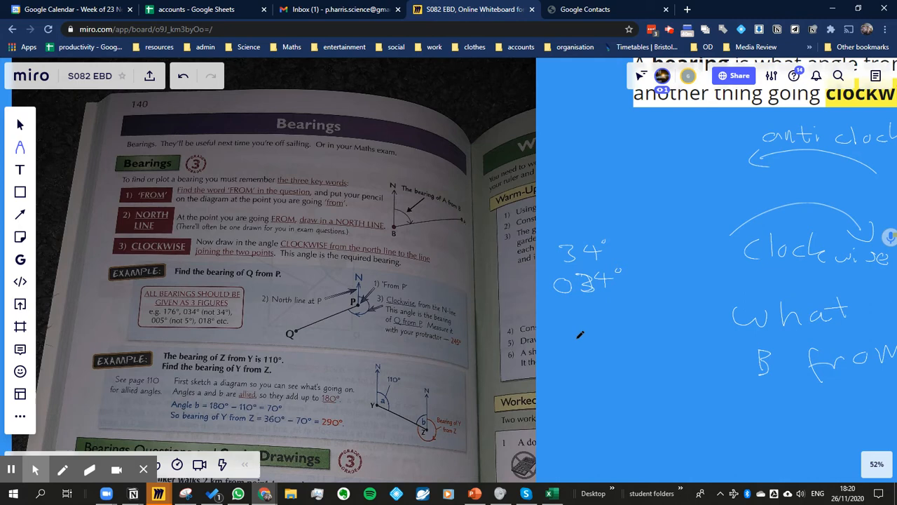
{"action": "mouse_move", "coordinate": [474, 493]}
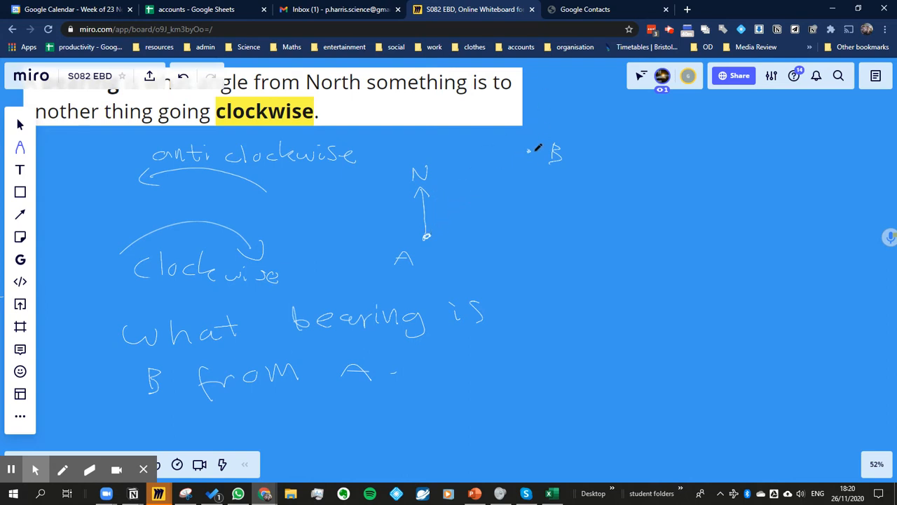
{"action": "mouse_move", "coordinate": [427, 233]}
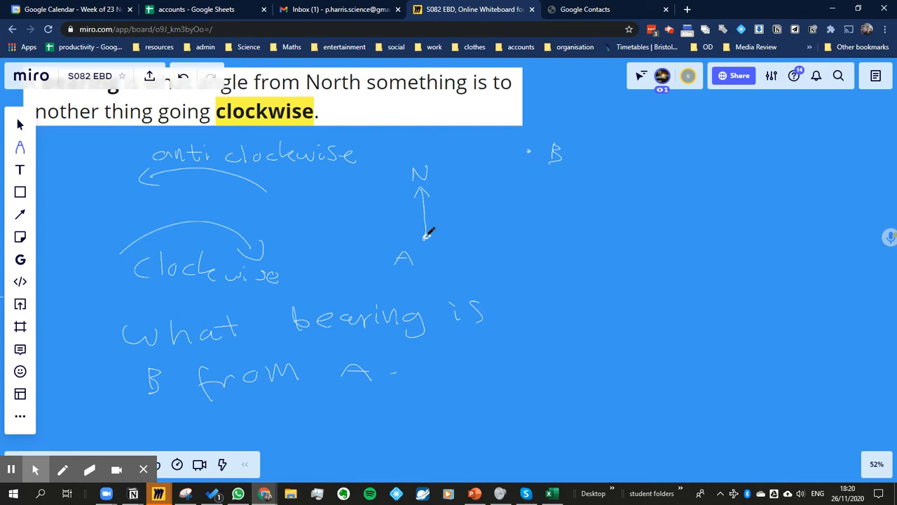
Draw the line from A up to B, 35° from north.
{"action": "left_click_drag", "start_coordinate": [428, 238], "coordinate": [516, 165]}
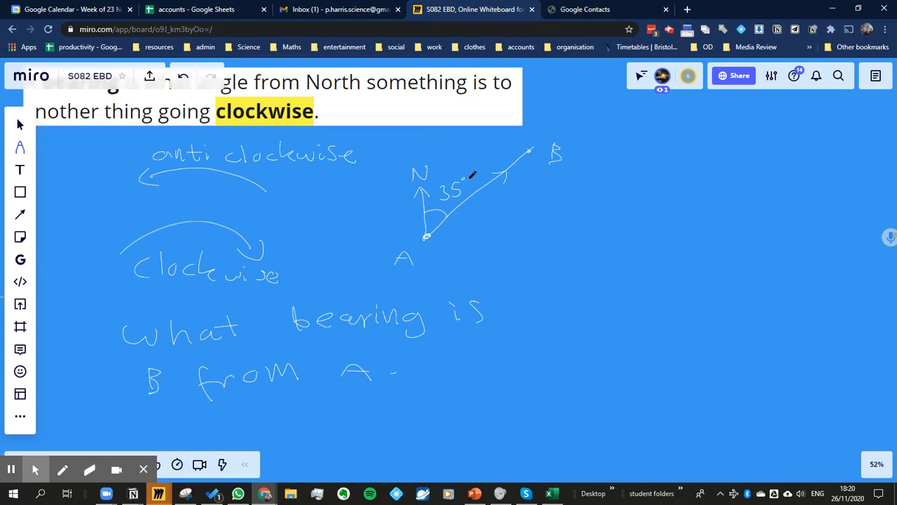
{"action": "mouse_move", "coordinate": [479, 215]}
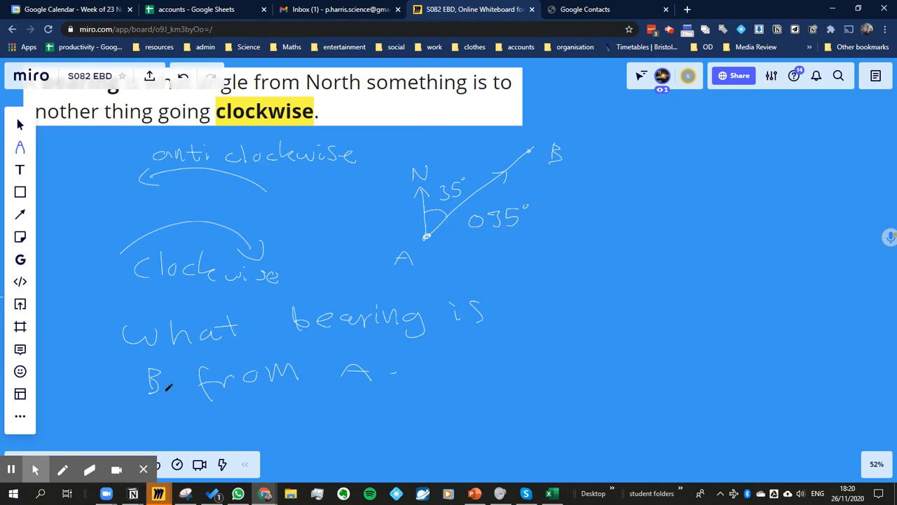
{"action": "mouse_move", "coordinate": [35, 468]}
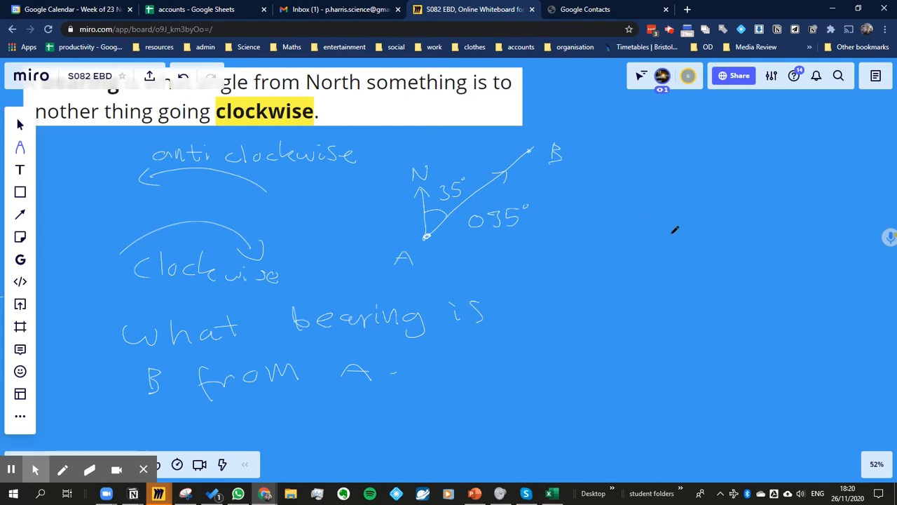
{"action": "mouse_move", "coordinate": [693, 237]}
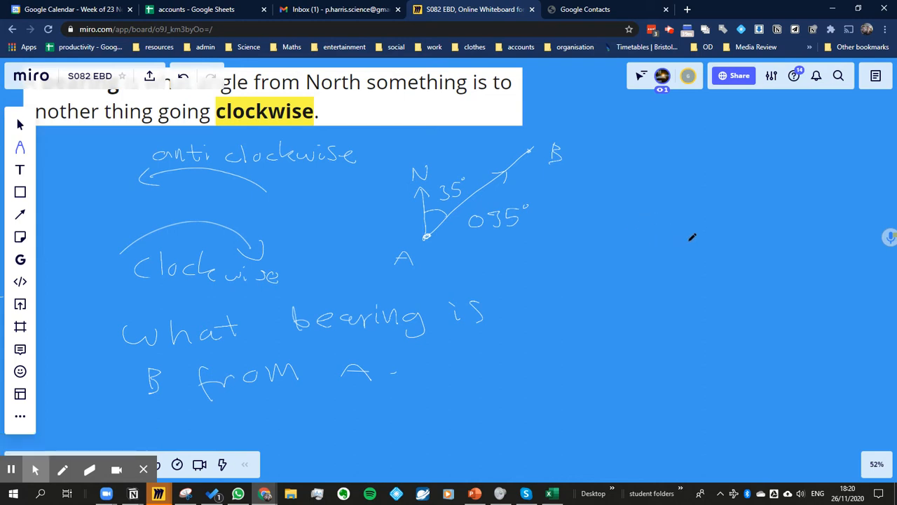
{"action": "mouse_move", "coordinate": [690, 243]}
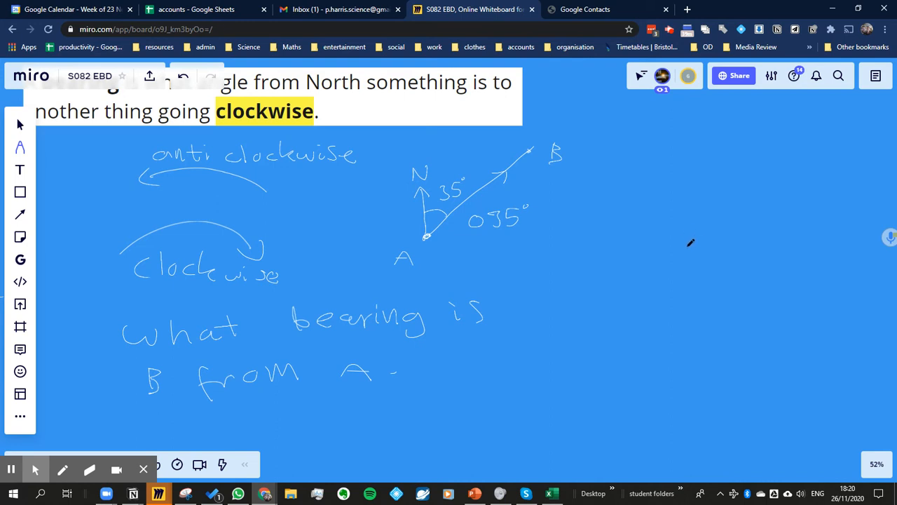
{"action": "mouse_move", "coordinate": [698, 290]}
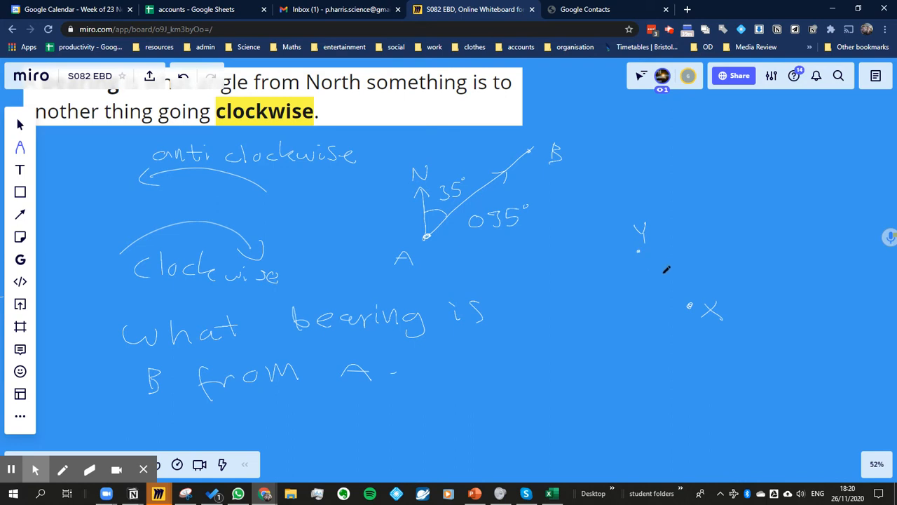
{"action": "mouse_move", "coordinate": [693, 298]}
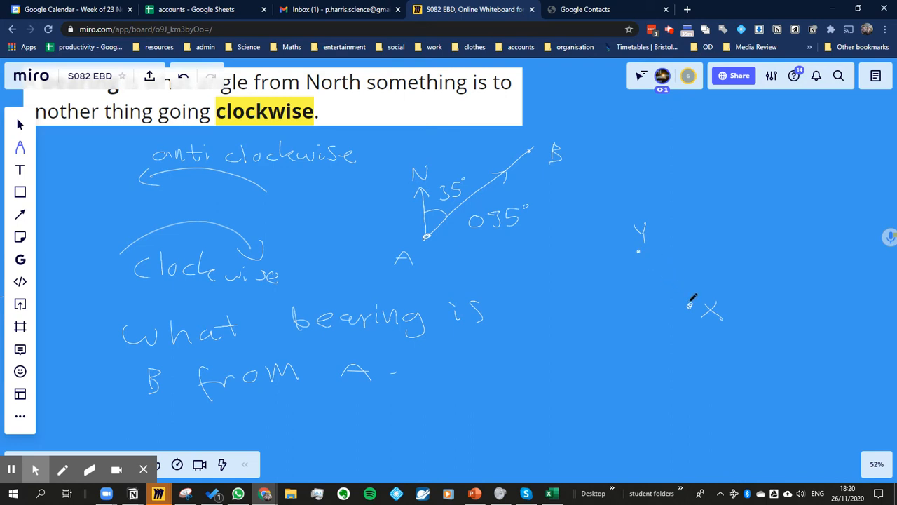
Draw a north line labelled N at X, a line from X to Y, and label 35°.
{"action": "left_click_drag", "start_coordinate": [695, 265], "coordinate": [688, 308]}
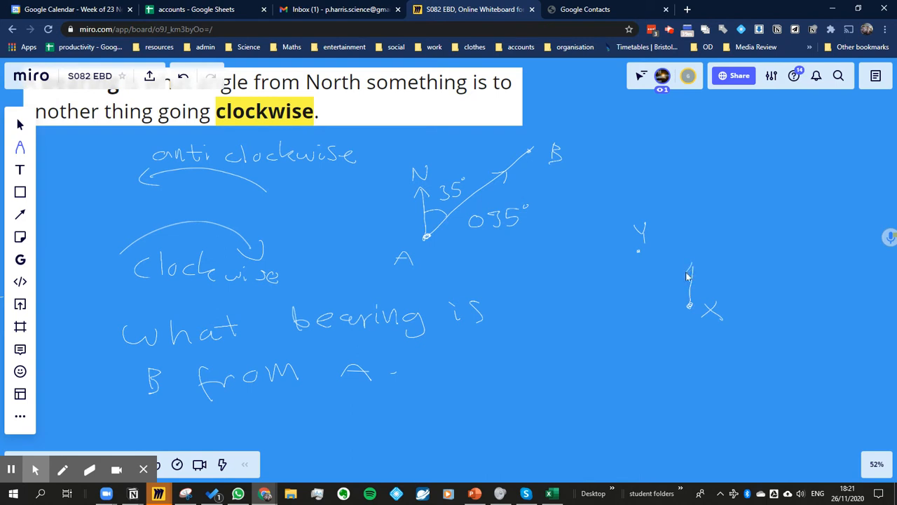
{"action": "left_click_drag", "start_coordinate": [694, 281], "coordinate": [694, 249]}
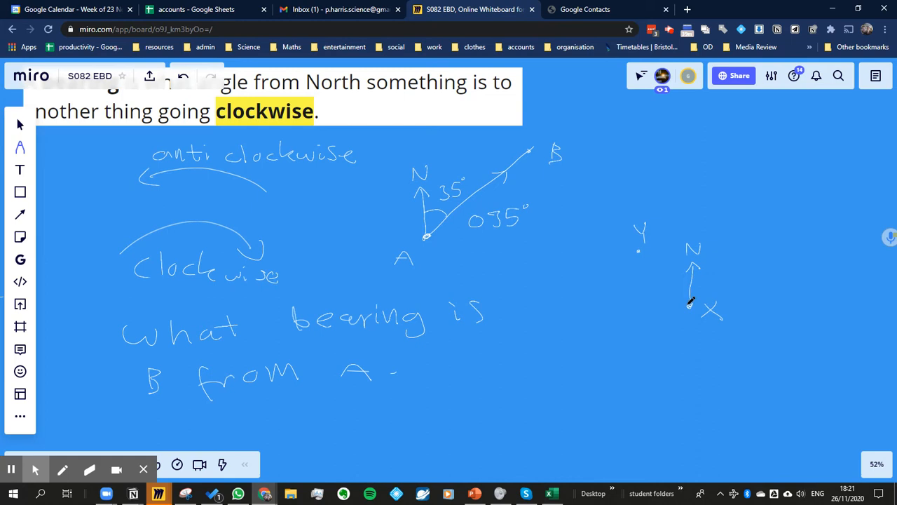
{"action": "left_click_drag", "start_coordinate": [644, 259], "coordinate": [691, 308]}
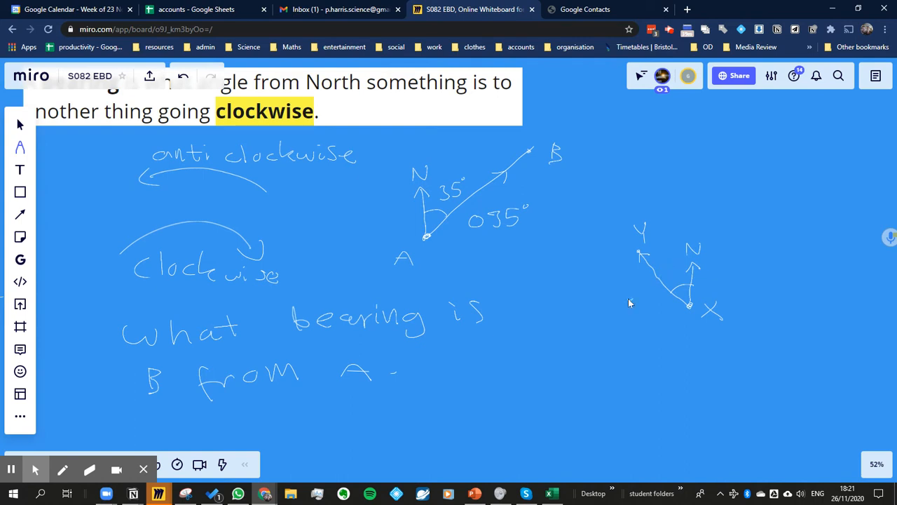
{"action": "type", "text": "35°"}
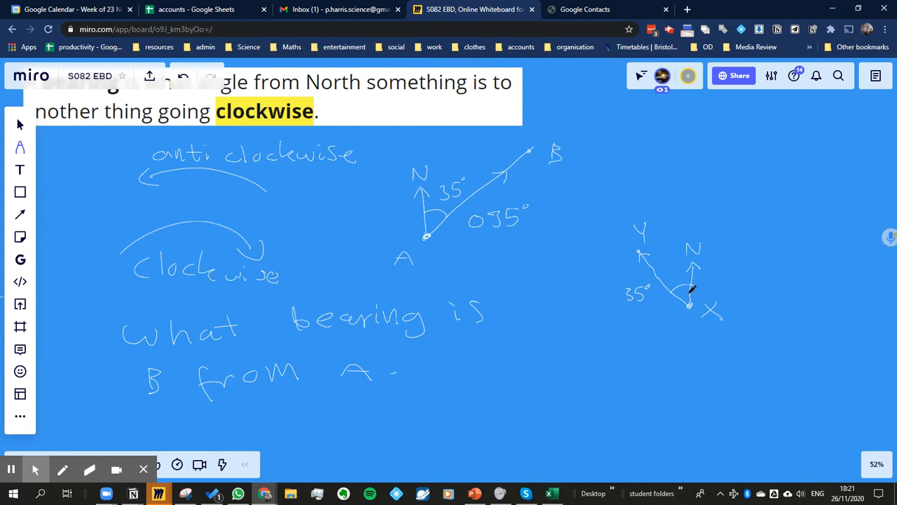
{"action": "mouse_move", "coordinate": [676, 290]}
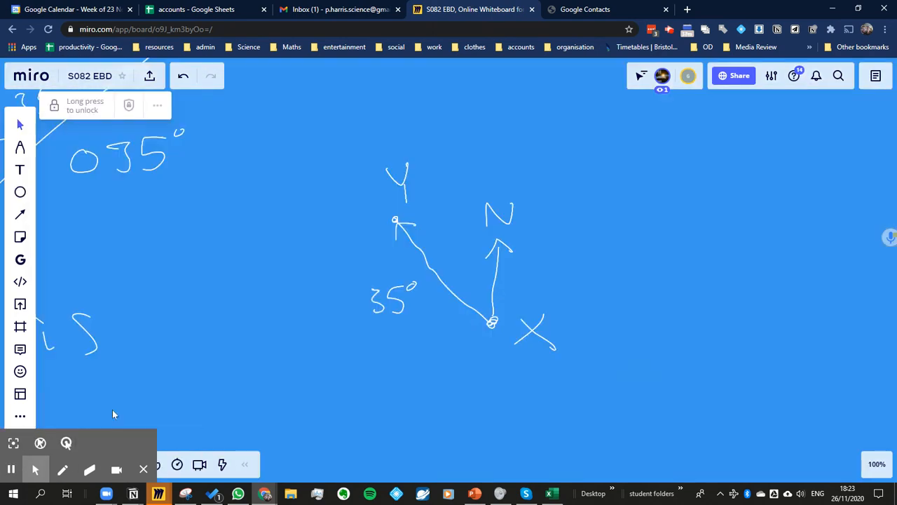
With a yellow pen, loop a clockwise circle around X starting from north.
{"action": "left_click", "coordinate": [20, 147]}
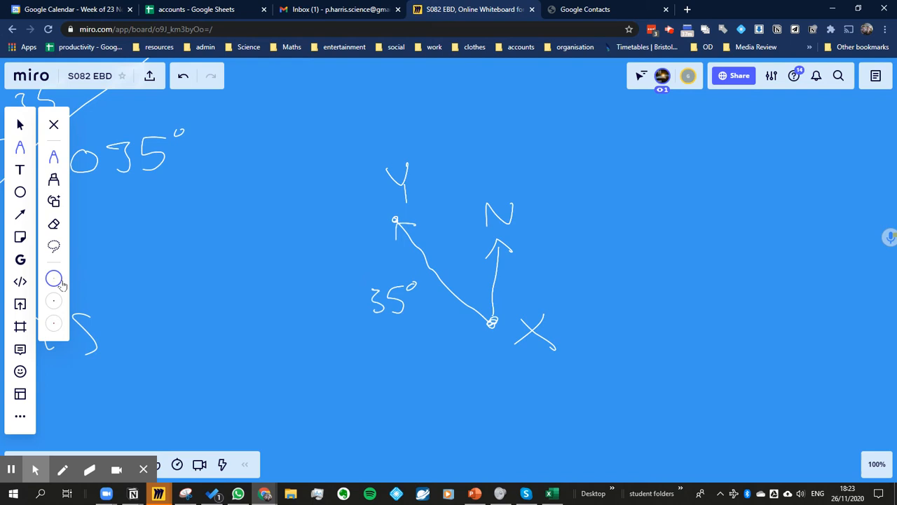
{"action": "left_click", "coordinate": [54, 278]}
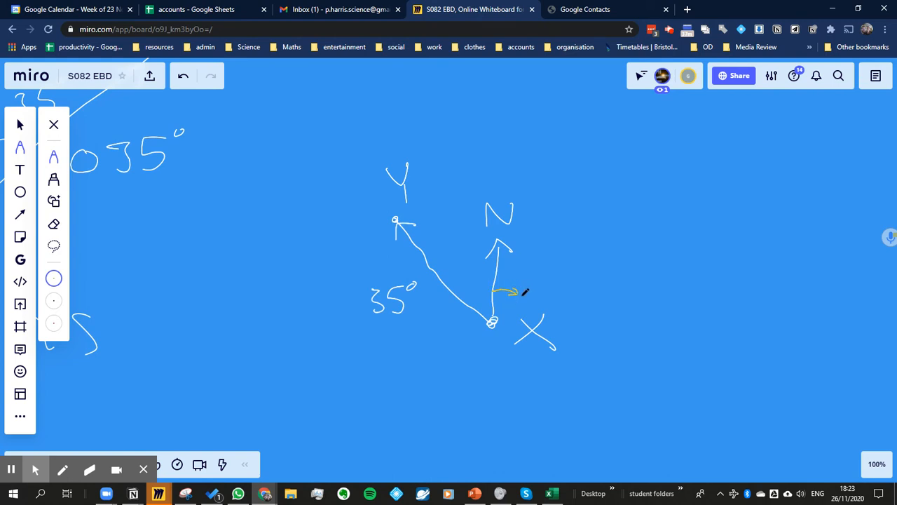
{"action": "left_click_drag", "start_coordinate": [516, 291], "coordinate": [529, 347]}
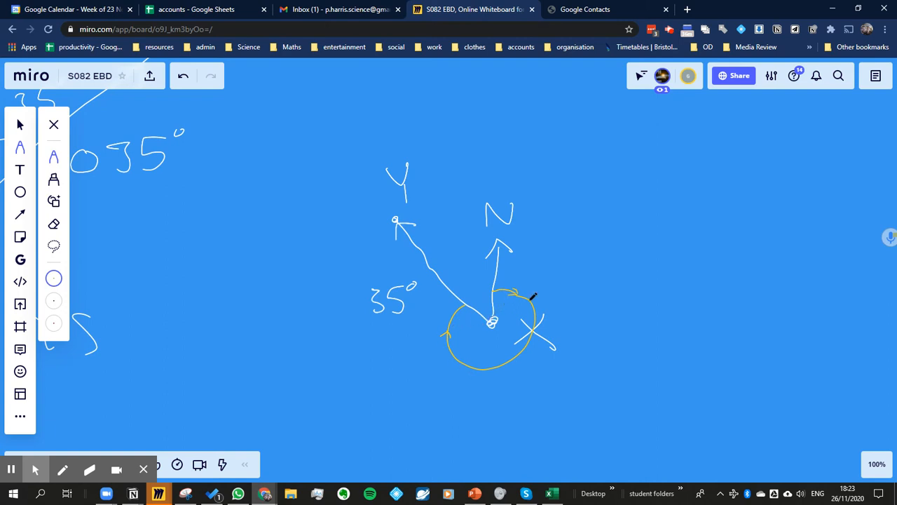
{"action": "mouse_move", "coordinate": [598, 232]}
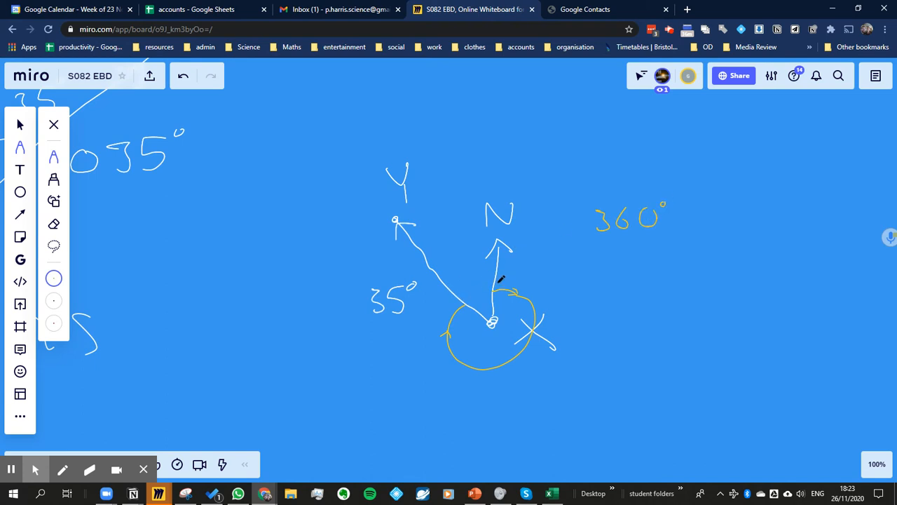
{"action": "mouse_move", "coordinate": [574, 265]}
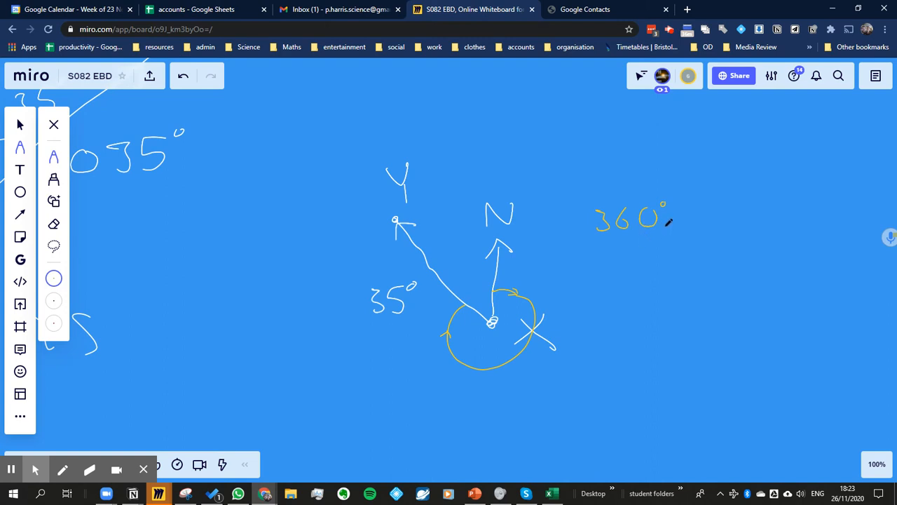
Write − 35° after 360° and the result 325° below it.
{"action": "left_click_drag", "start_coordinate": [684, 214], "coordinate": [729, 217]}
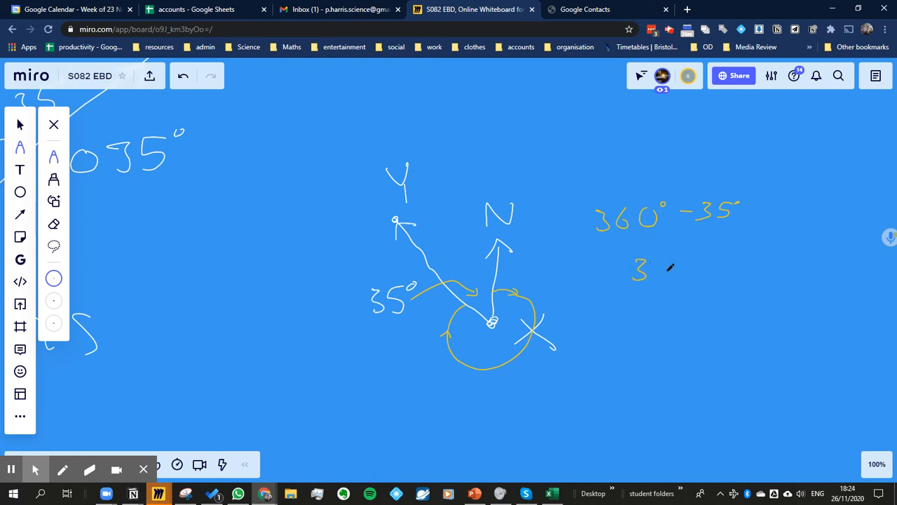
{"action": "left_click_drag", "start_coordinate": [652, 270], "coordinate": [691, 274]}
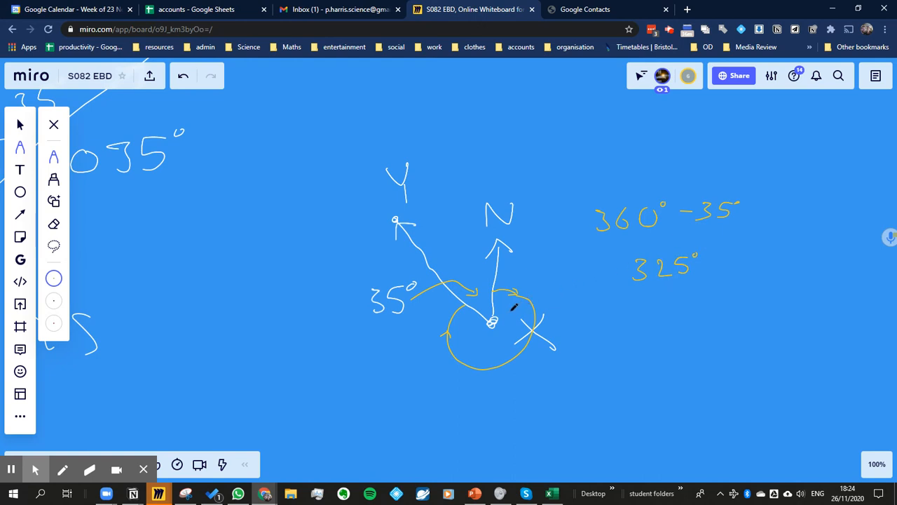
{"action": "mouse_move", "coordinate": [471, 428]}
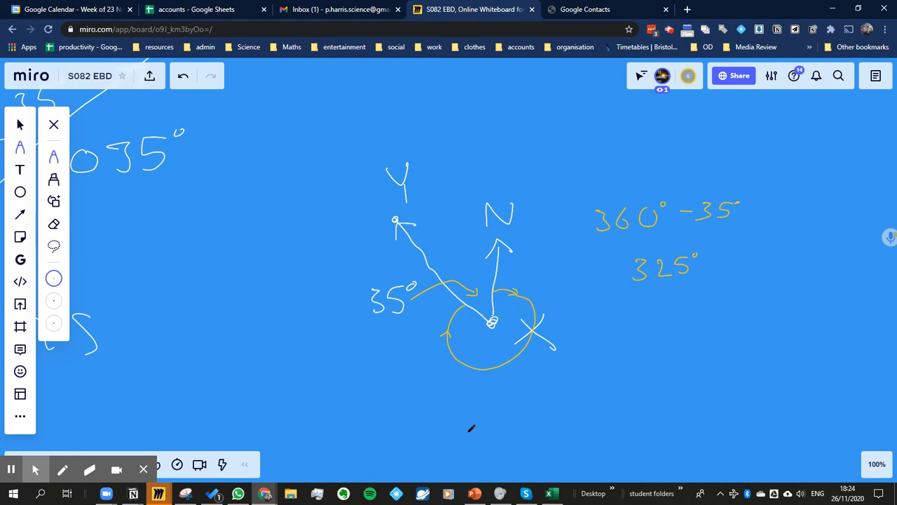
{"action": "mouse_move", "coordinate": [449, 405]}
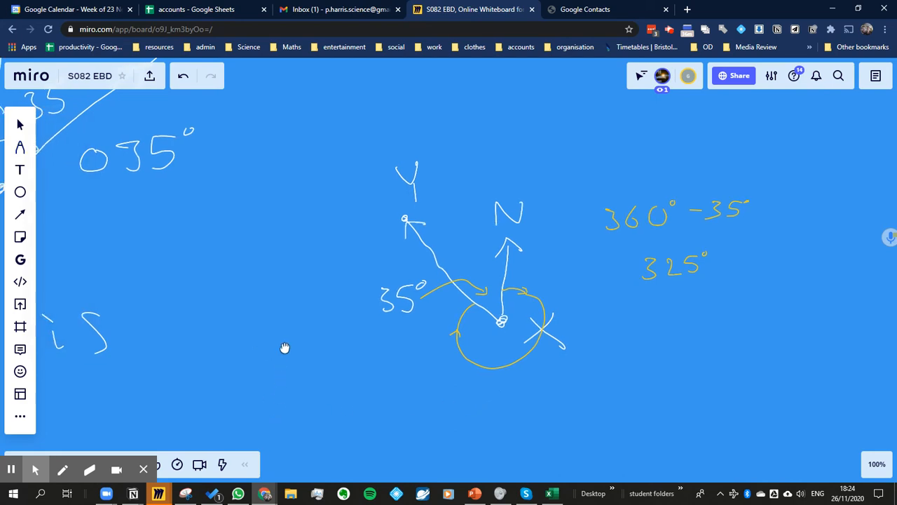
Zoom out toward the textbook example where Z from Y is 110°.
{"action": "scroll", "scroll_direction": "down", "scroll_amount": 3}
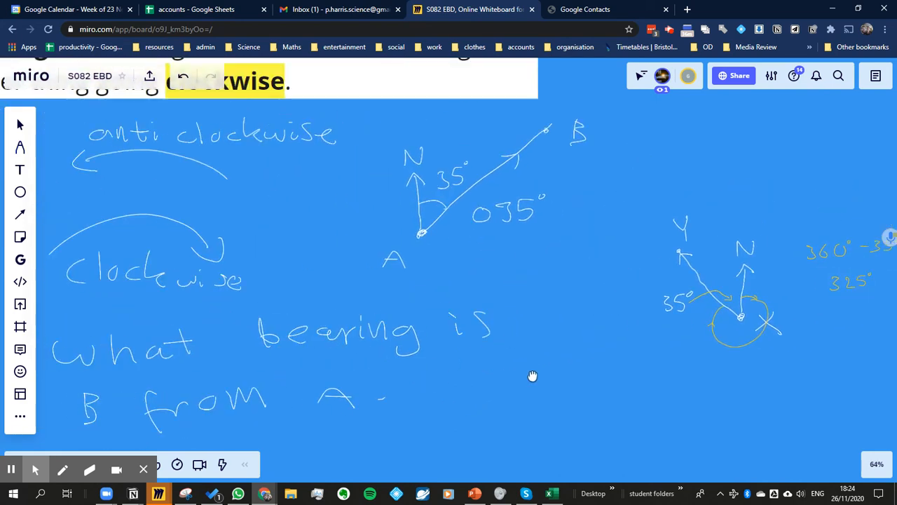
{"action": "scroll", "scroll_direction": "down", "scroll_amount": 3}
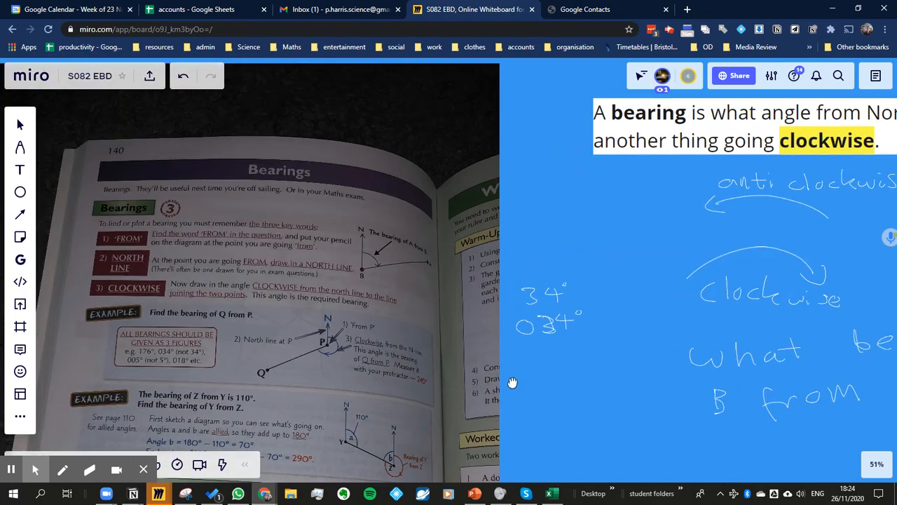
{"action": "scroll", "scroll_direction": "down", "scroll_amount": 3}
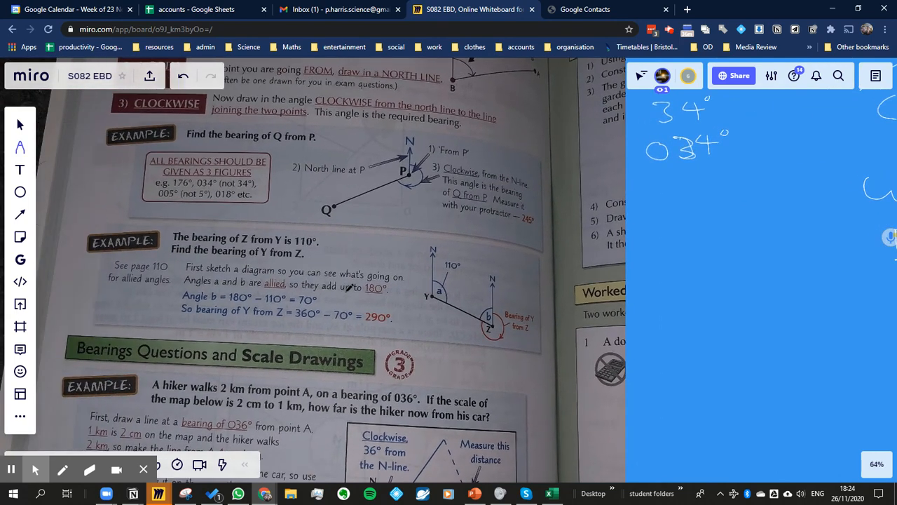
{"action": "mouse_move", "coordinate": [411, 262]}
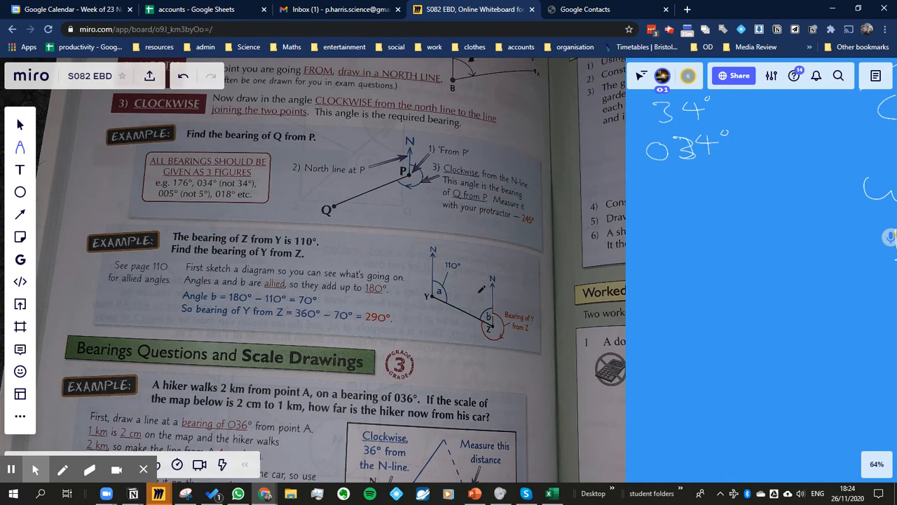
Sketch two parallel north lines with angles a and b, then write a+b = 180° and a = 110°.
{"action": "left_click_drag", "start_coordinate": [647, 242], "coordinate": [645, 287]}
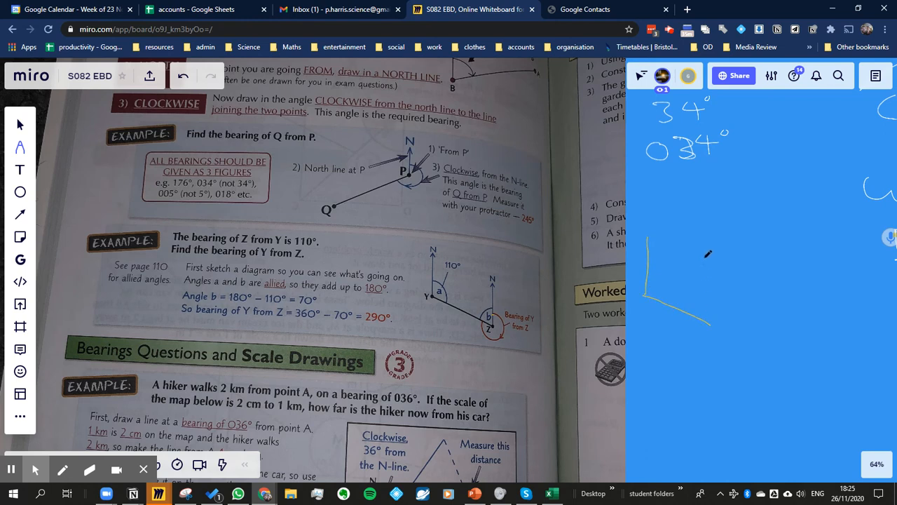
{"action": "left_click_drag", "start_coordinate": [706, 249], "coordinate": [706, 323]}
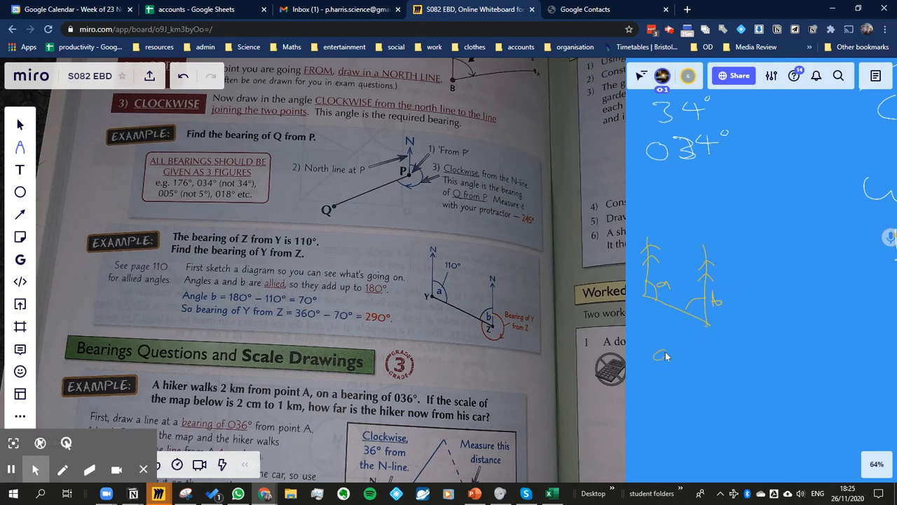
{"action": "left_click_drag", "start_coordinate": [656, 351], "coordinate": [736, 343]}
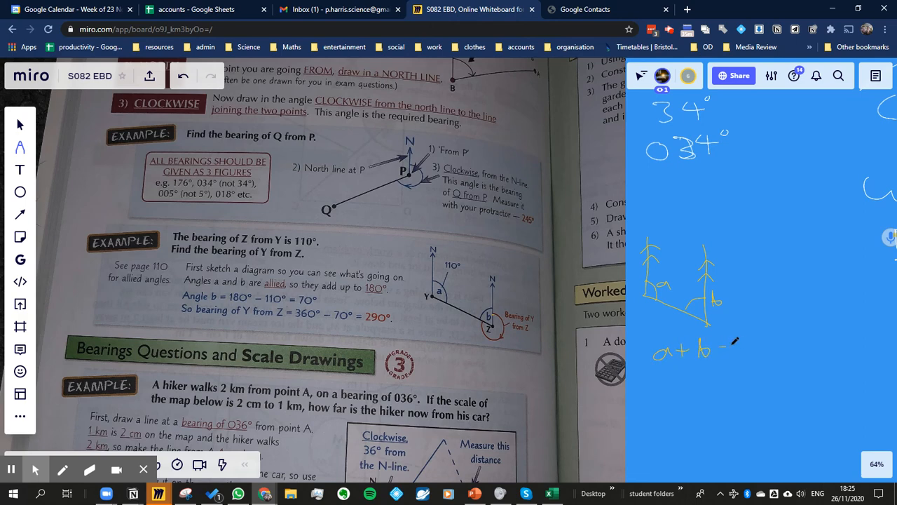
{"action": "left_click_drag", "start_coordinate": [722, 347], "coordinate": [771, 347]}
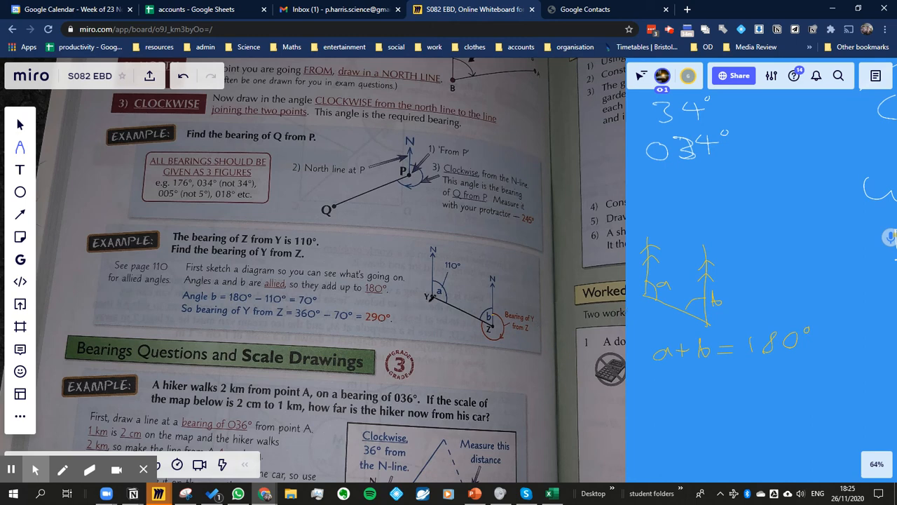
{"action": "left_click_drag", "start_coordinate": [649, 385], "coordinate": [676, 382]}
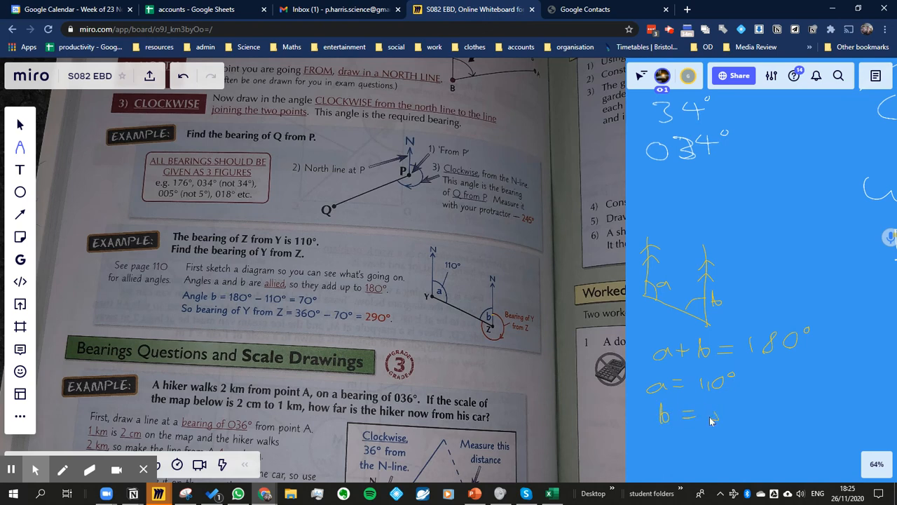
Write the value of b, then write 360 − 70 on the line below.
{"action": "type", "text": "80°"}
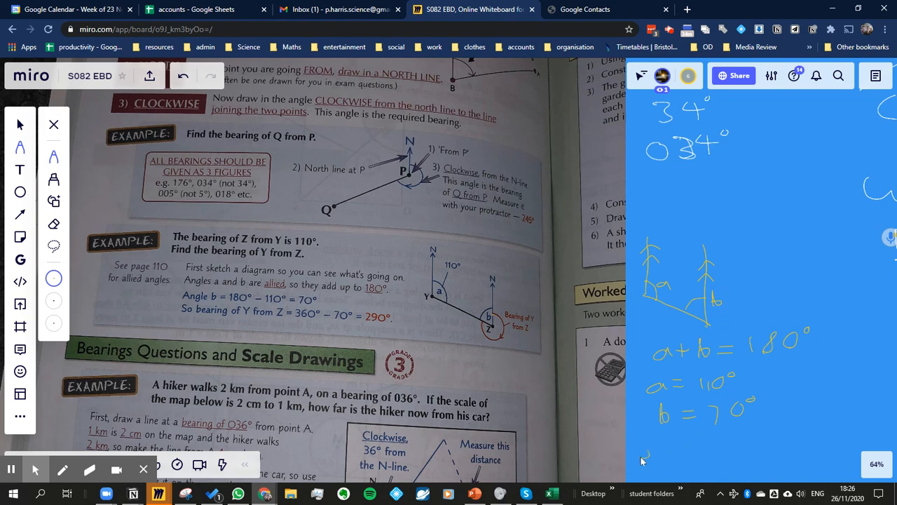
{"action": "left_click_drag", "start_coordinate": [638, 448], "coordinate": [708, 448]}
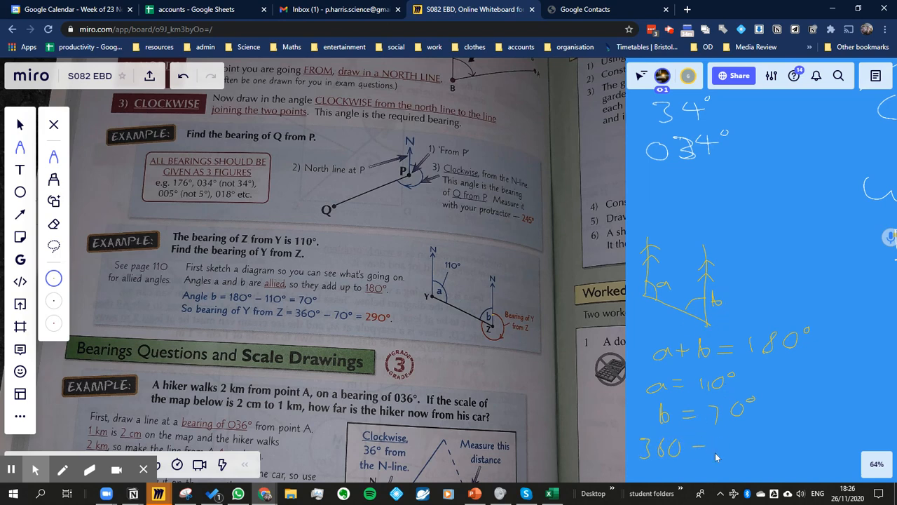
{"action": "left_click_drag", "start_coordinate": [708, 449], "coordinate": [743, 448]}
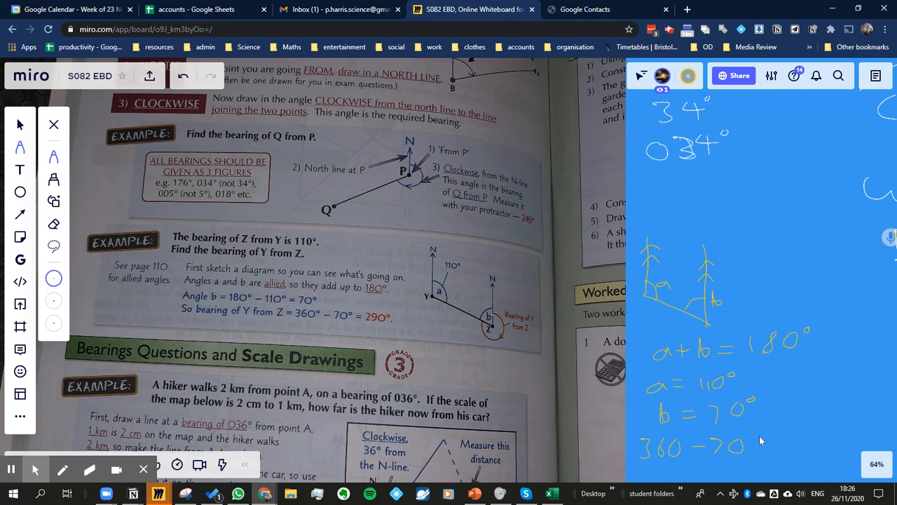